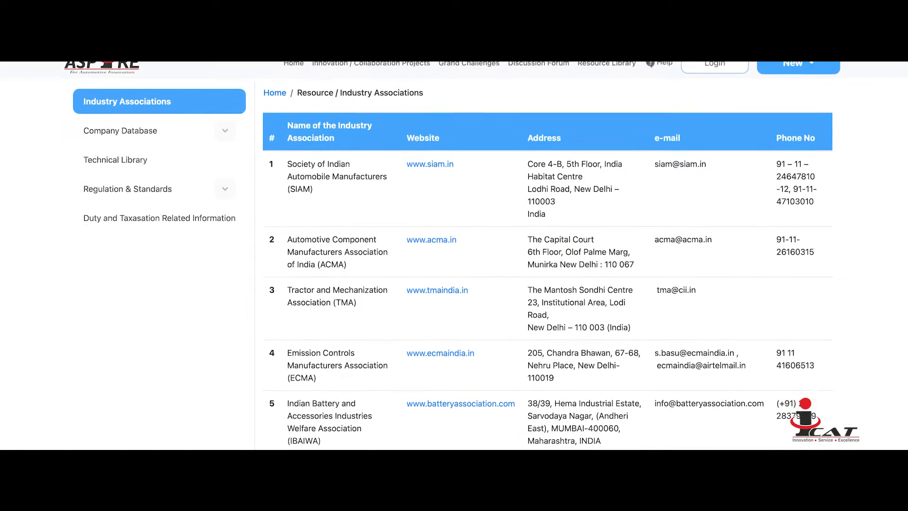
{"action": "scroll", "scroll_direction": "down", "scroll_amount": 3}
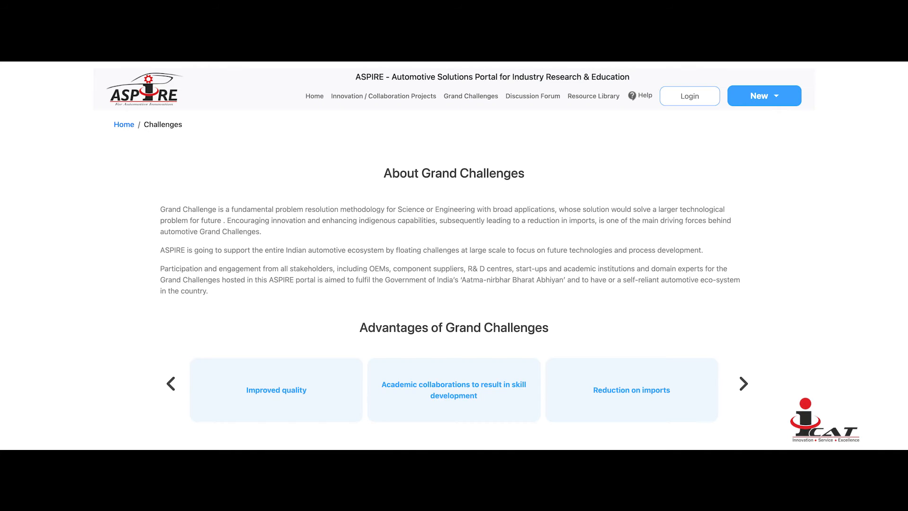
{"action": "scroll", "scroll_direction": "down", "scroll_amount": 3}
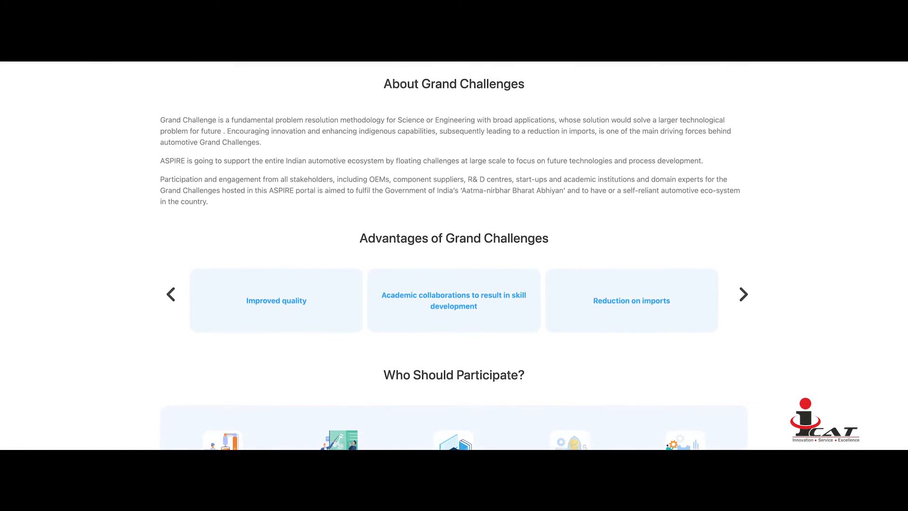
{"action": "scroll", "scroll_direction": "down", "scroll_amount": 3}
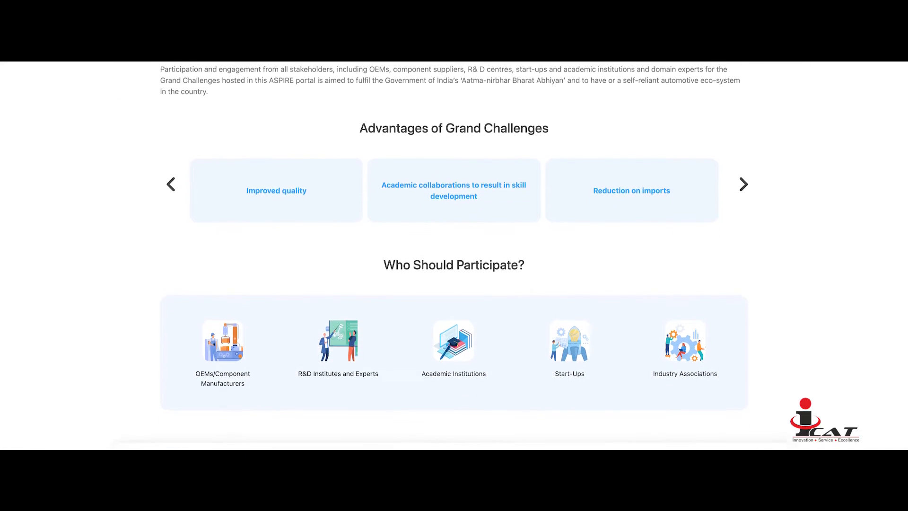
{"action": "scroll", "scroll_direction": "down", "scroll_amount": 3}
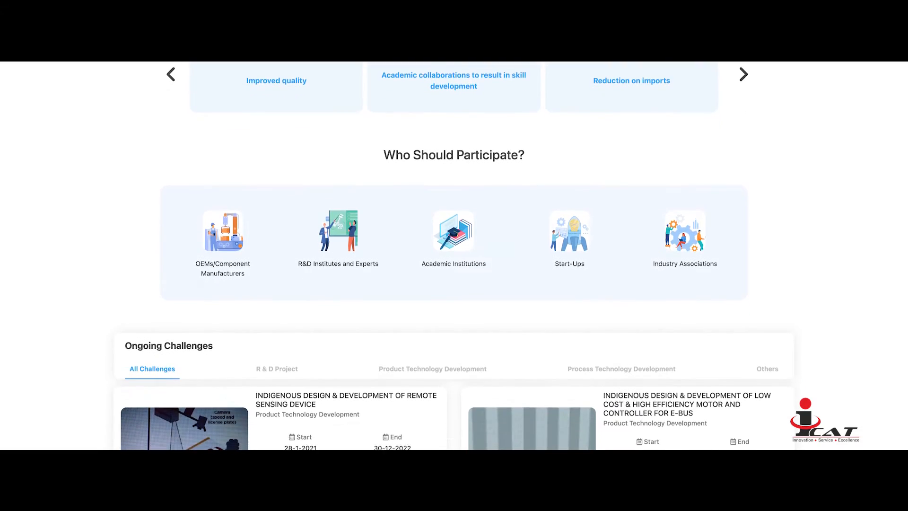
{"action": "scroll", "scroll_direction": "down", "scroll_amount": 3}
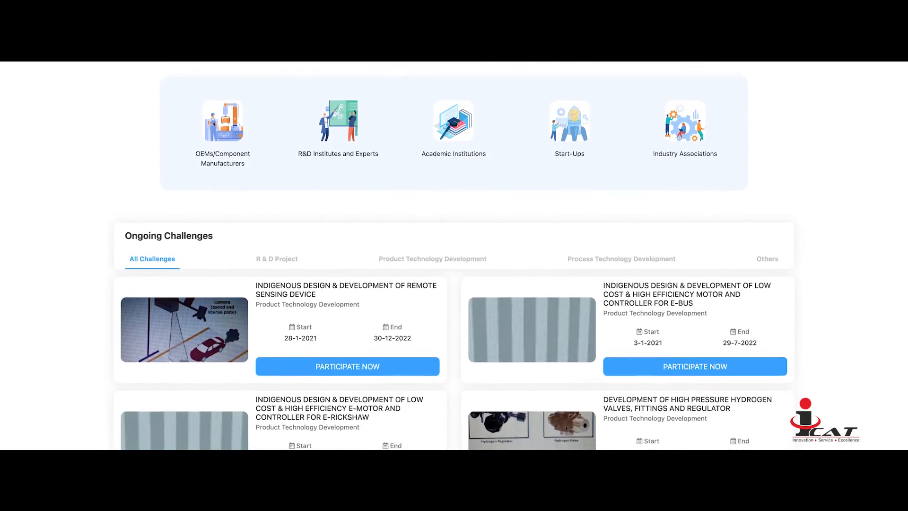
{"action": "scroll", "scroll_direction": "down", "scroll_amount": 3}
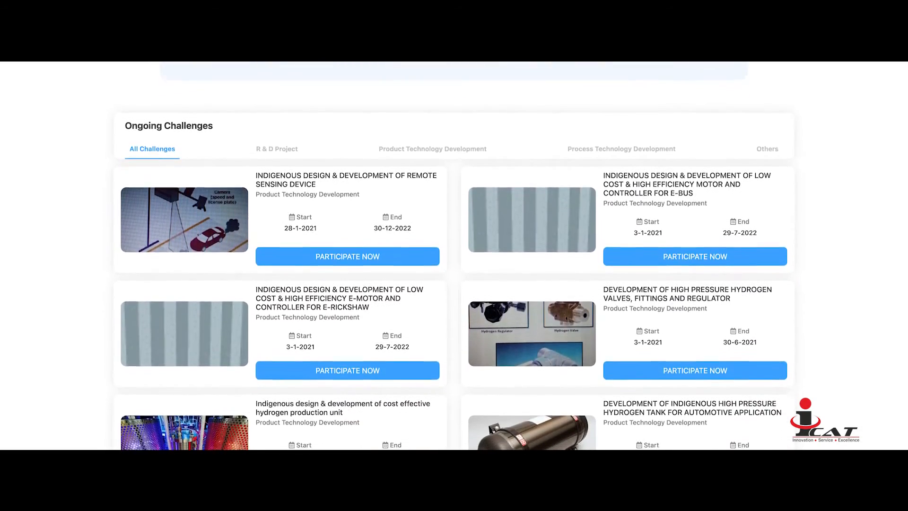
{"action": "scroll", "scroll_direction": "down", "scroll_amount": 3}
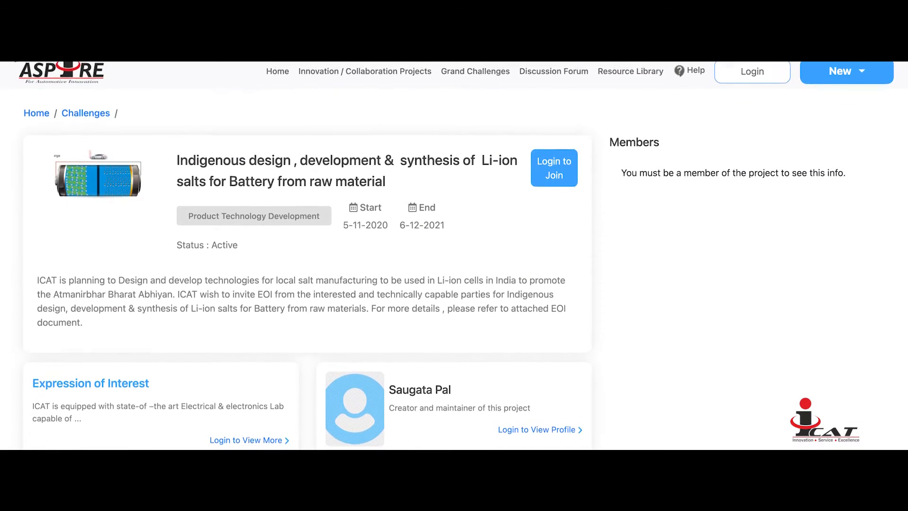
{"action": "scroll", "scroll_direction": "down", "scroll_amount": 3}
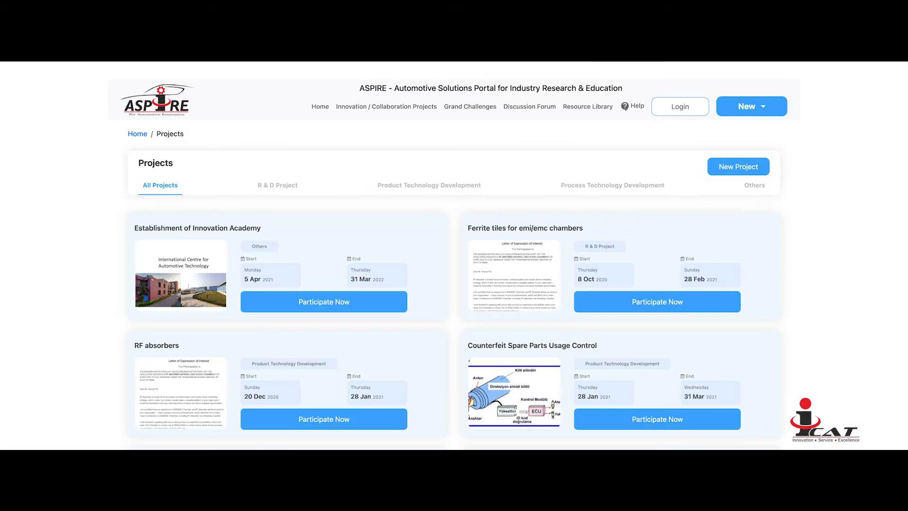
{"action": "scroll", "scroll_direction": "down", "scroll_amount": 3}
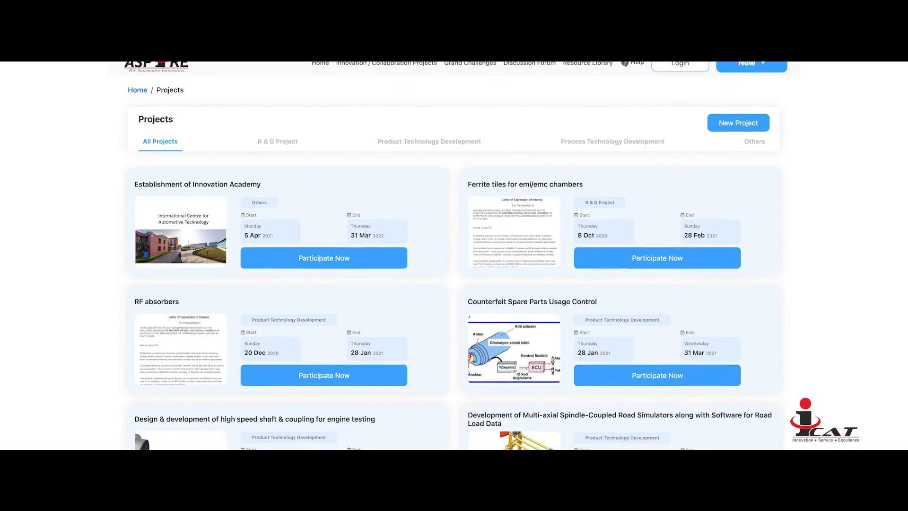
{"action": "scroll", "scroll_direction": "down", "scroll_amount": 3}
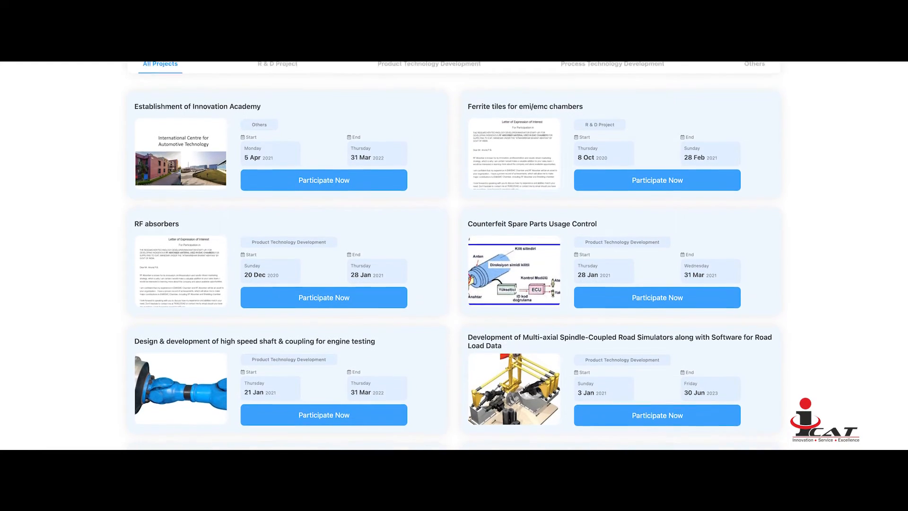
{"action": "scroll", "scroll_direction": "down", "scroll_amount": 3}
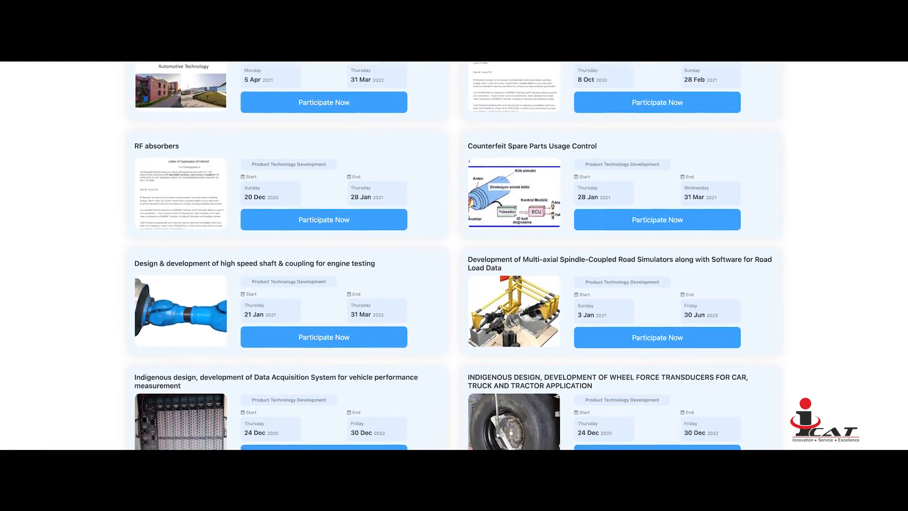
{"action": "scroll", "scroll_direction": "down", "scroll_amount": 3}
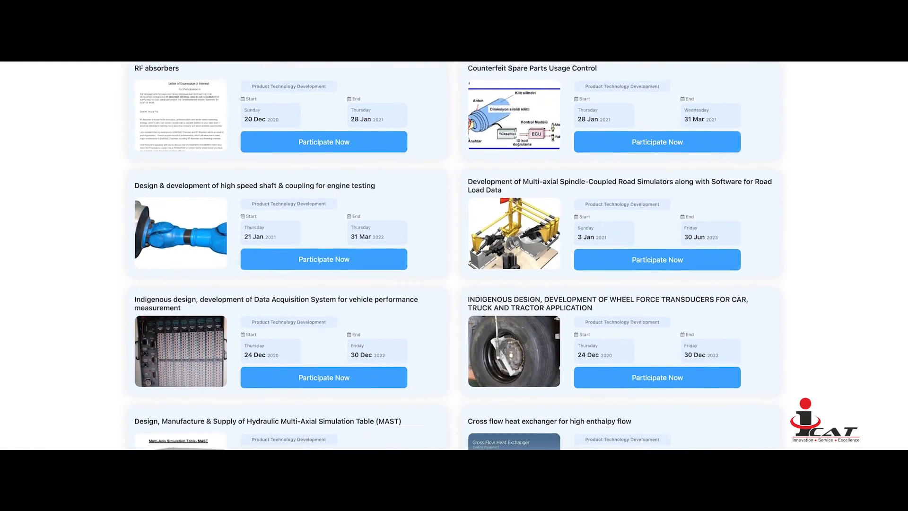
{"action": "scroll", "scroll_direction": "down", "scroll_amount": 3}
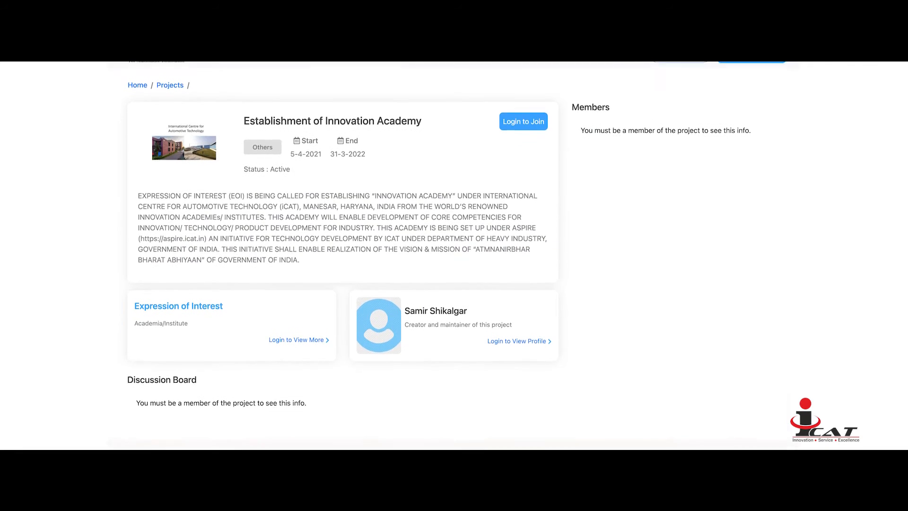
{"action": "scroll", "scroll_direction": "down", "scroll_amount": 3}
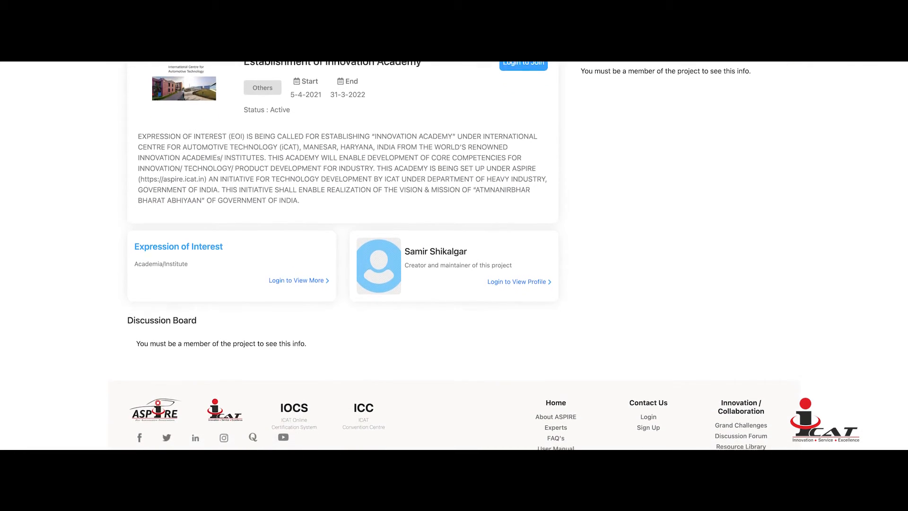
{"action": "scroll", "scroll_direction": "down", "scroll_amount": 3}
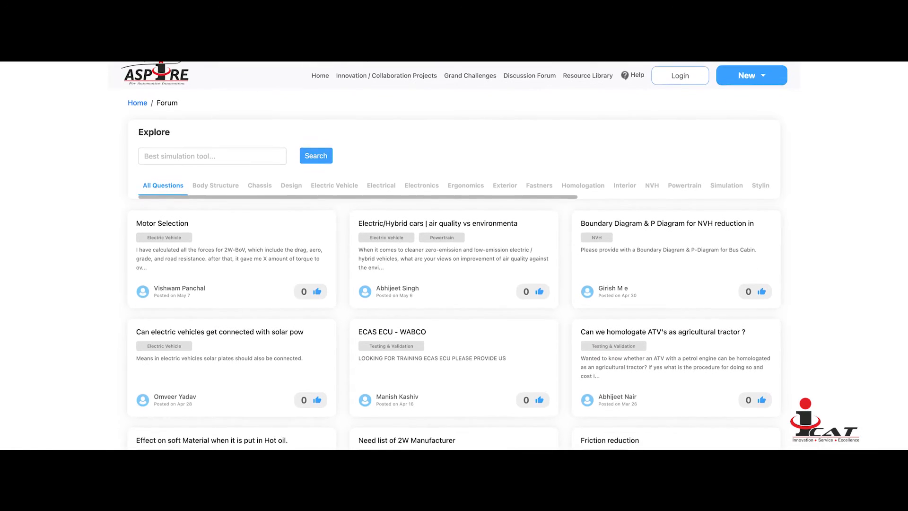
{"action": "scroll", "scroll_direction": "down", "scroll_amount": 3}
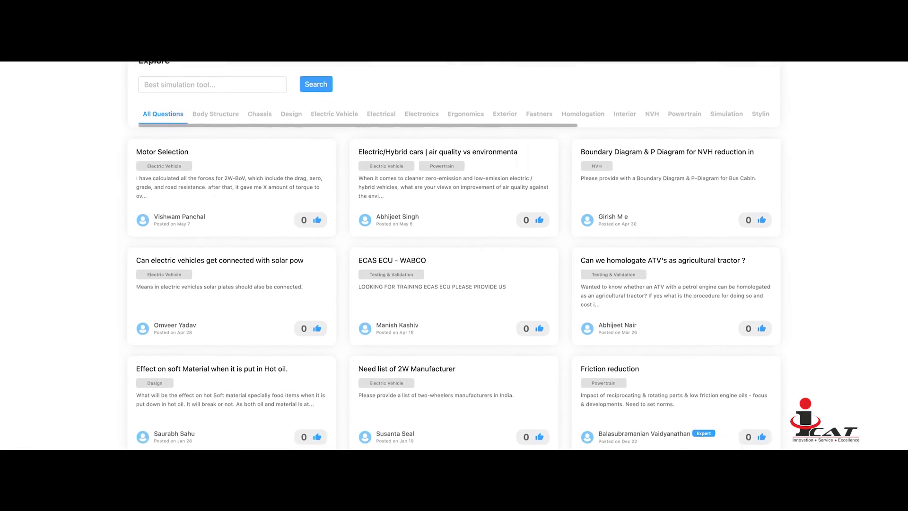
{"action": "scroll", "scroll_direction": "down", "scroll_amount": 3}
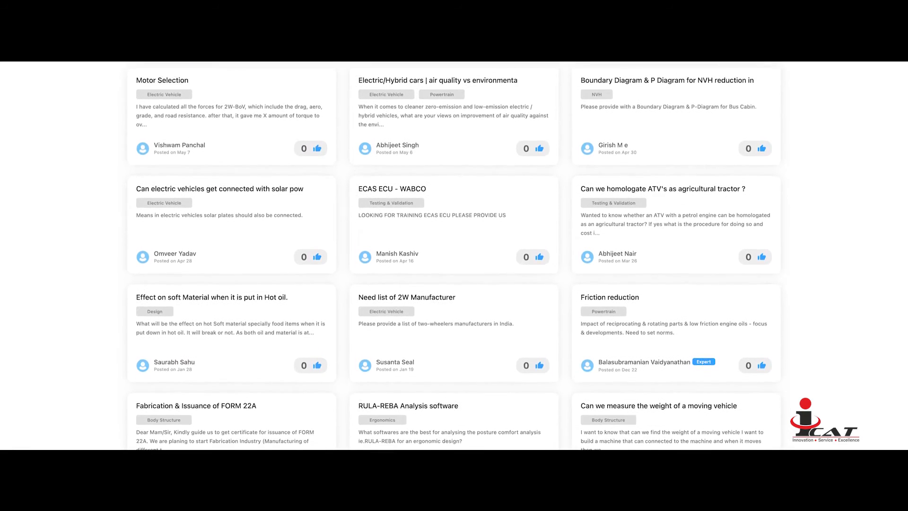